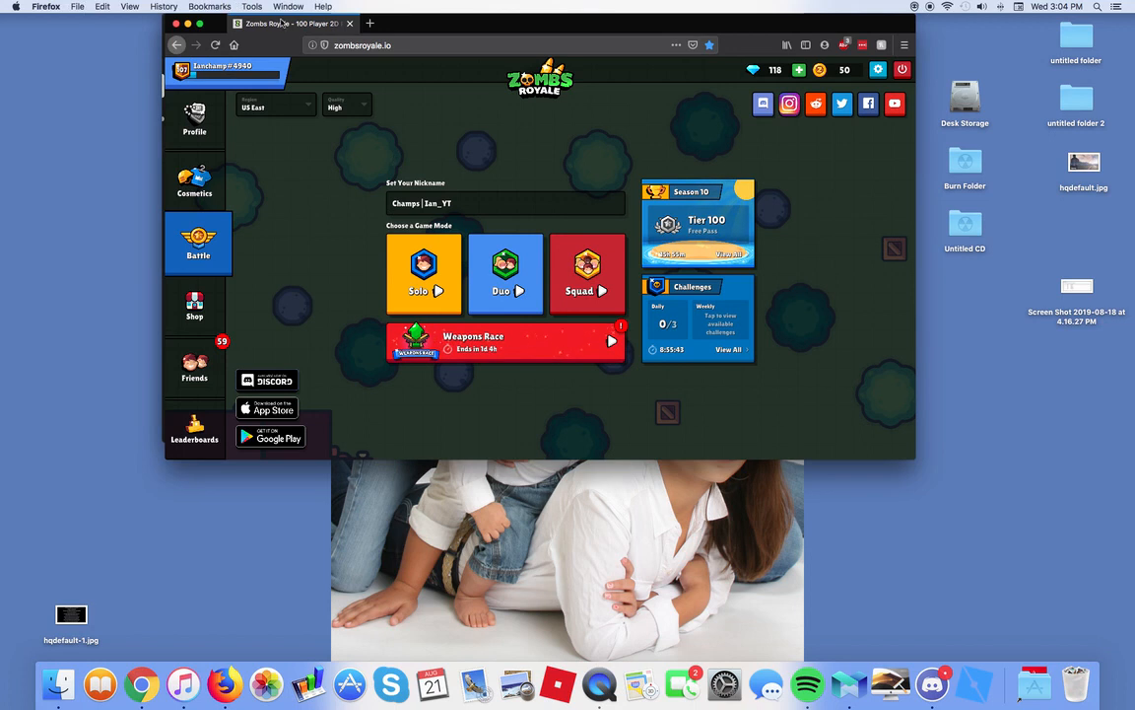
mouse_move(9, 21)
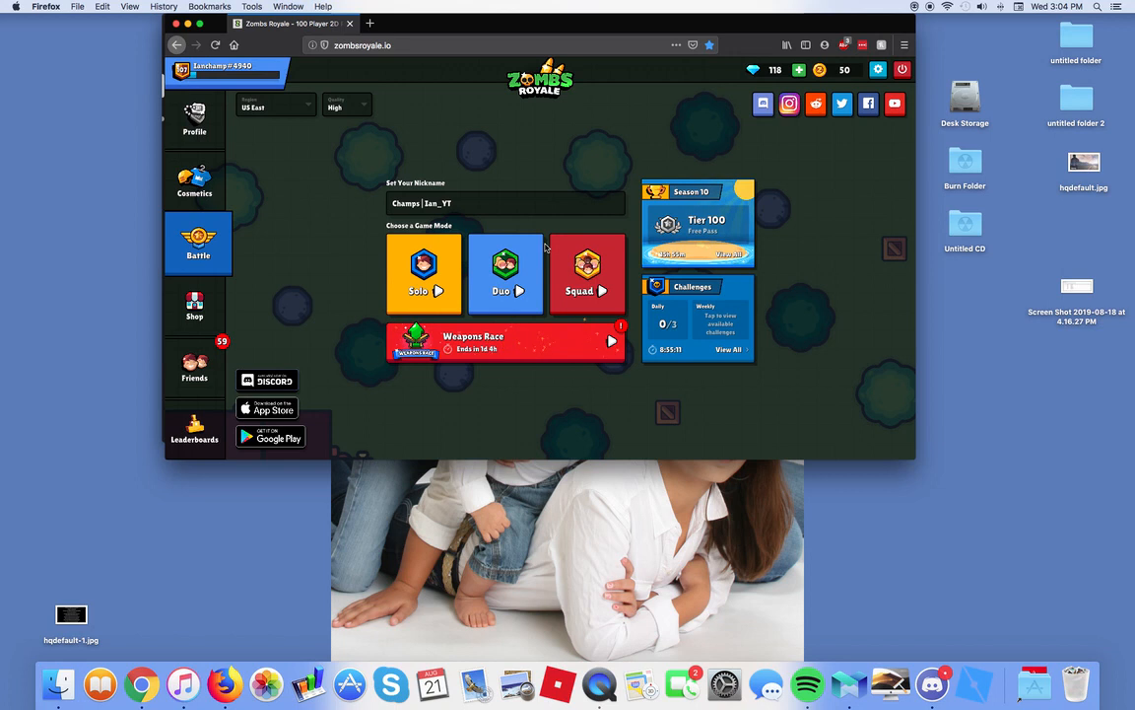
mouse_move(457, 260)
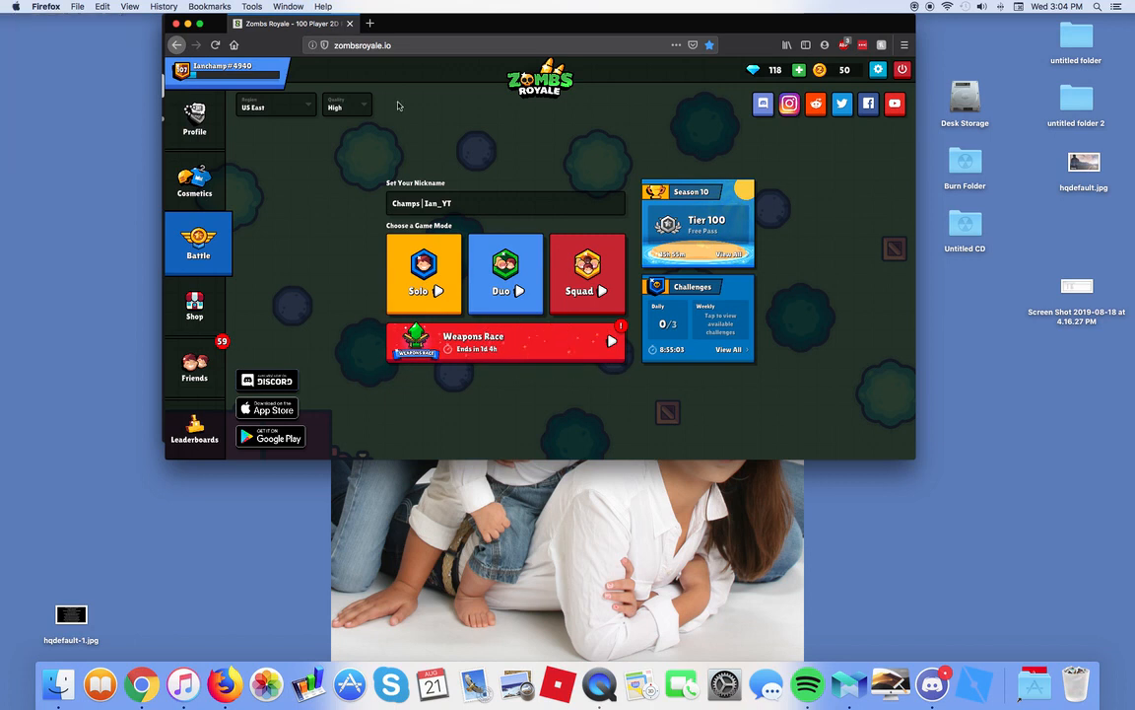
mouse_move(50, 10)
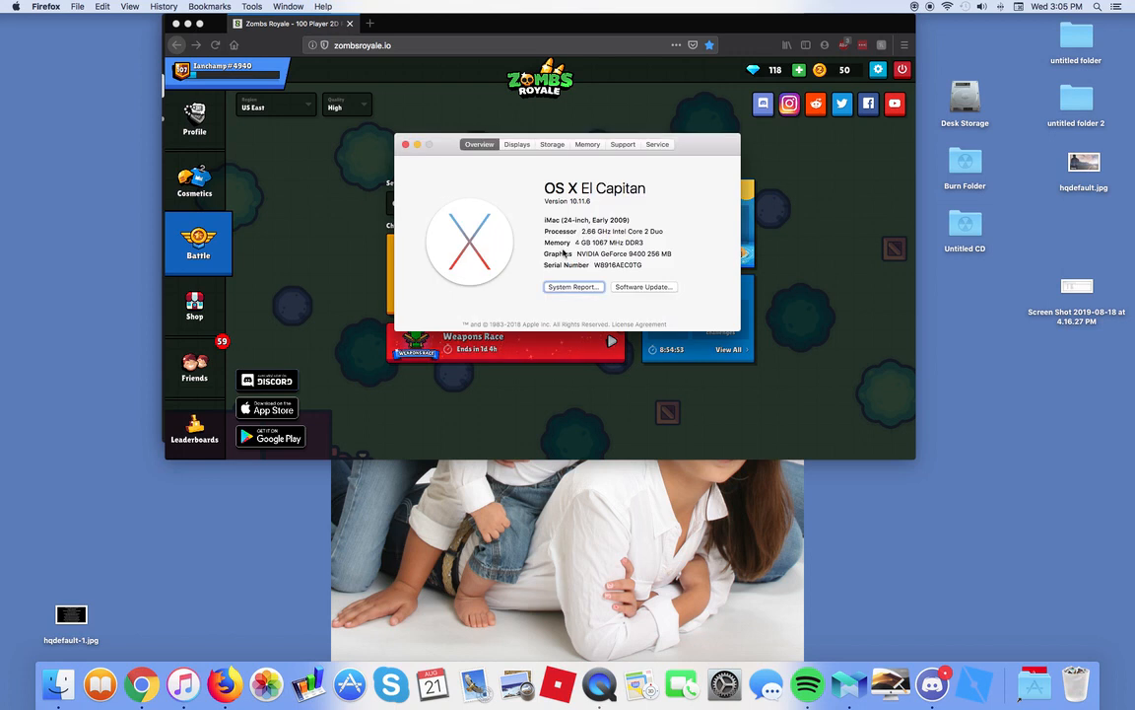
Check the processor details in About This Mac, then close the window to return to the lobby.
double_click(619, 231)
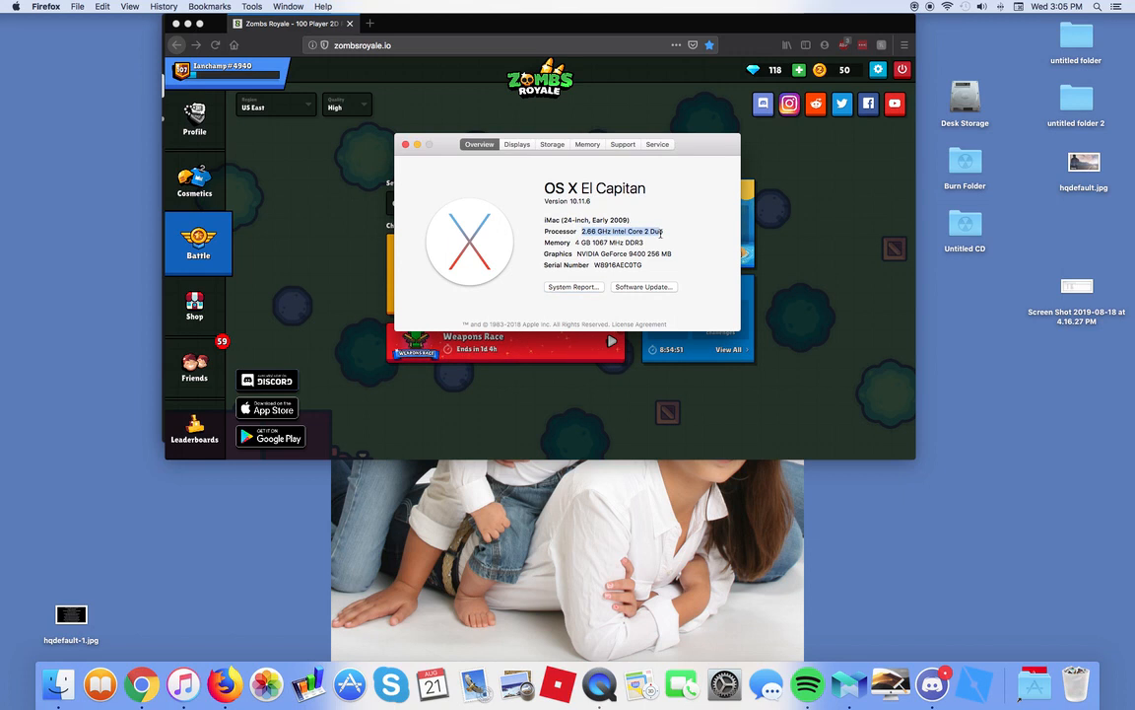
mouse_move(593, 254)
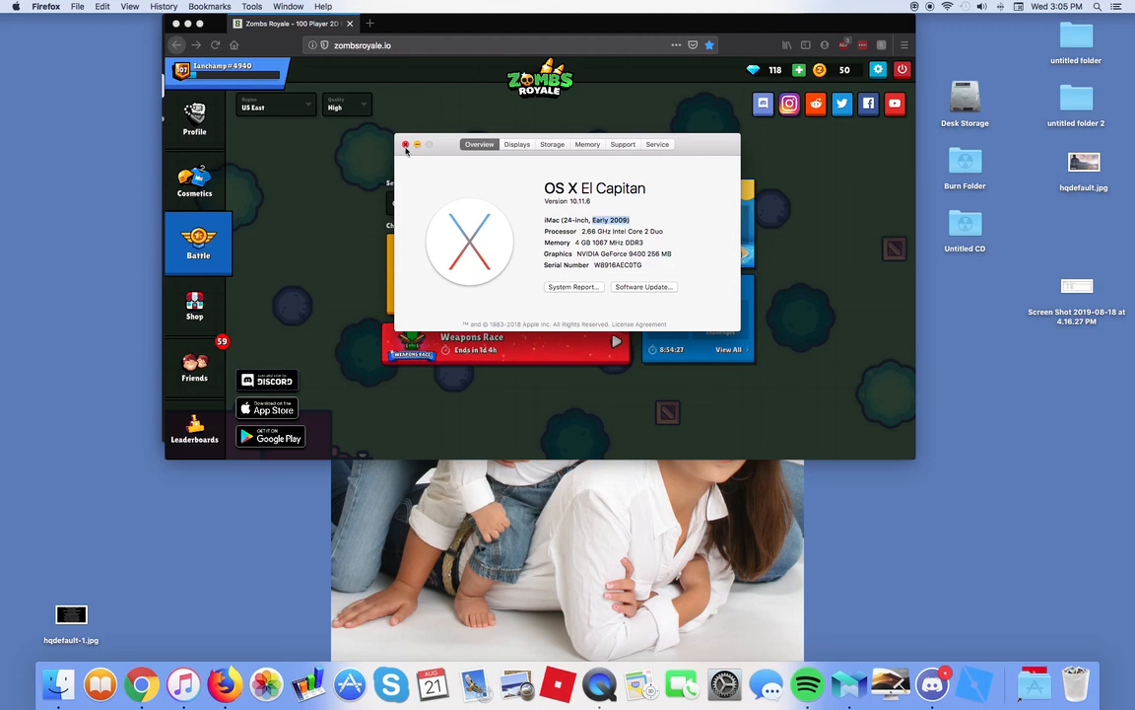
click(404, 144)
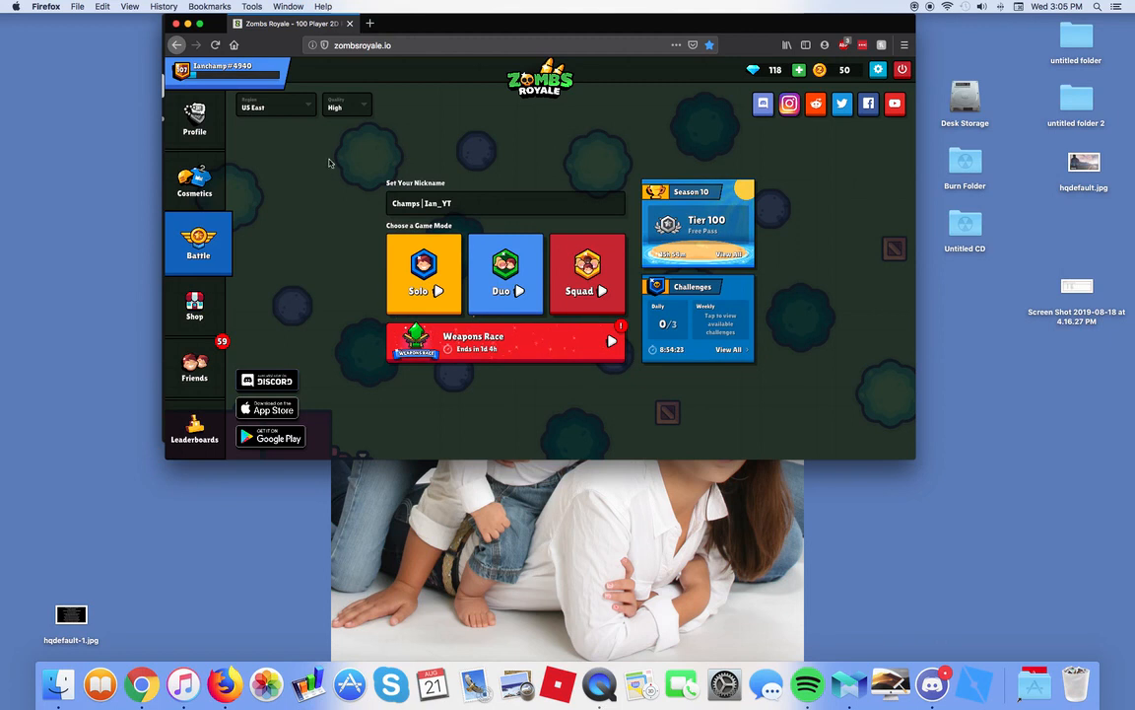
mouse_move(538, 284)
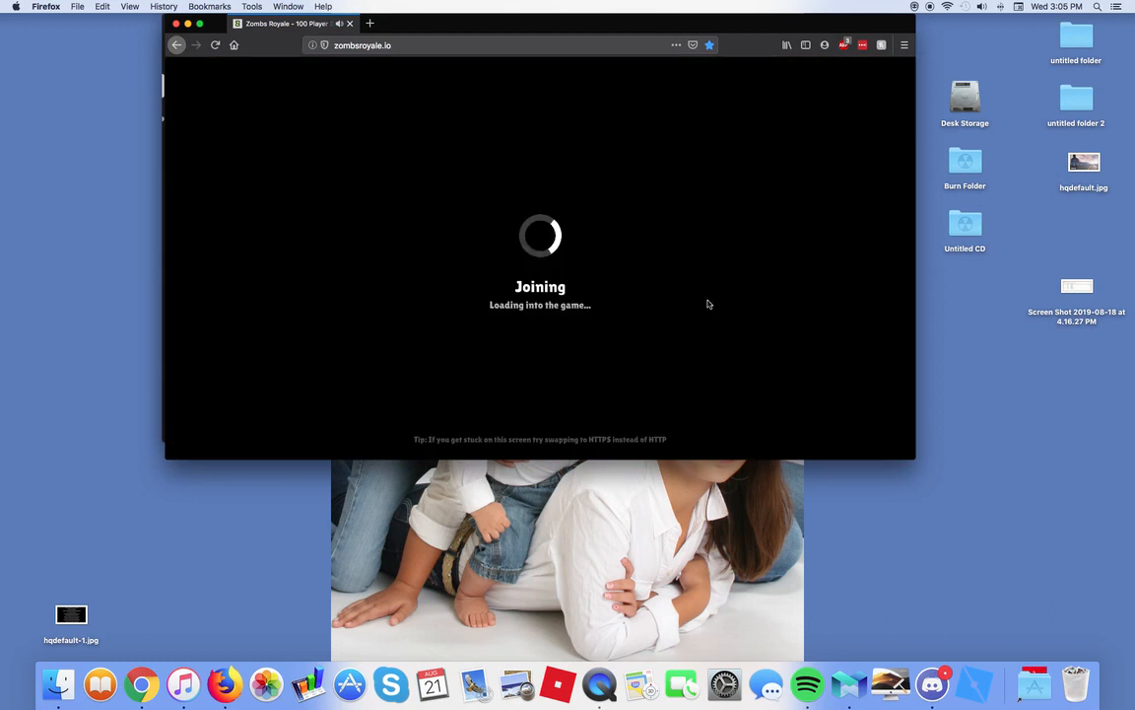
mouse_move(708, 247)
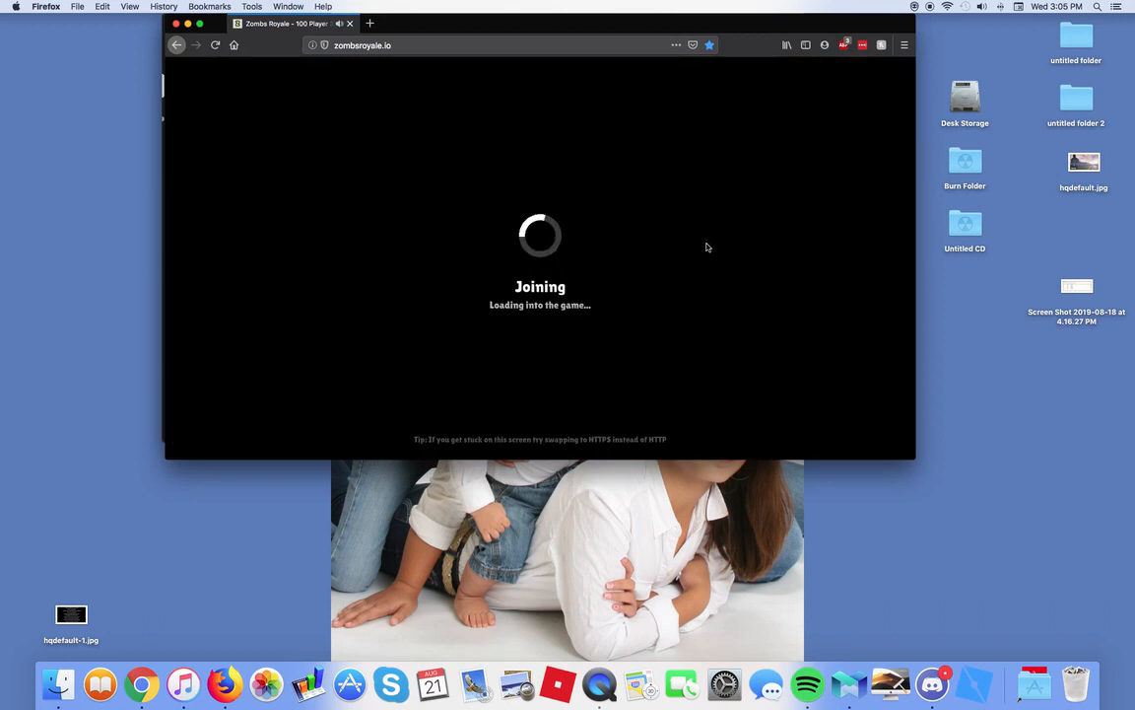